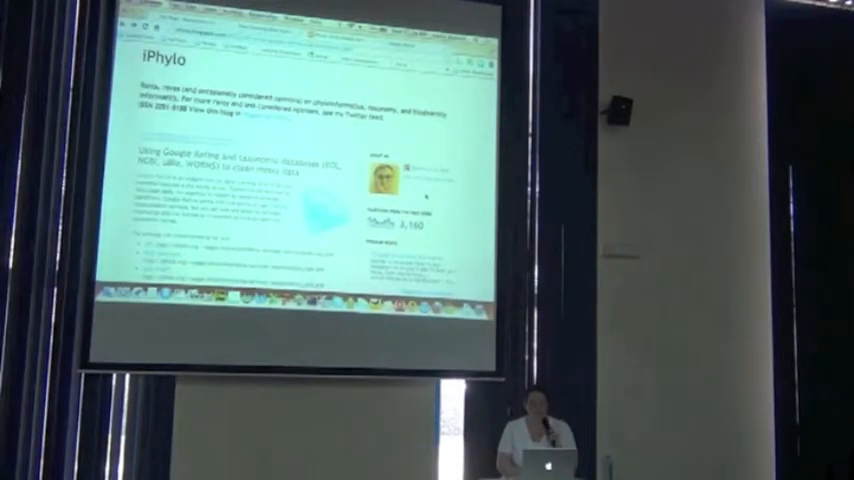
scroll(down, 3)
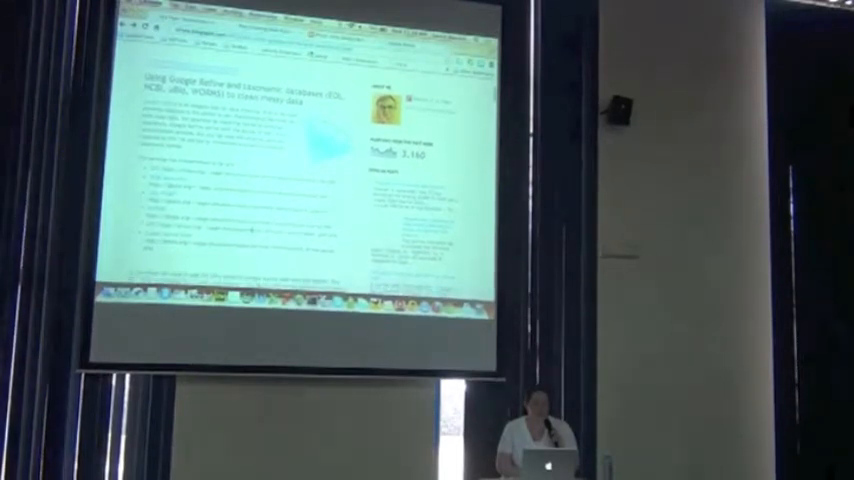
scroll(down, 3)
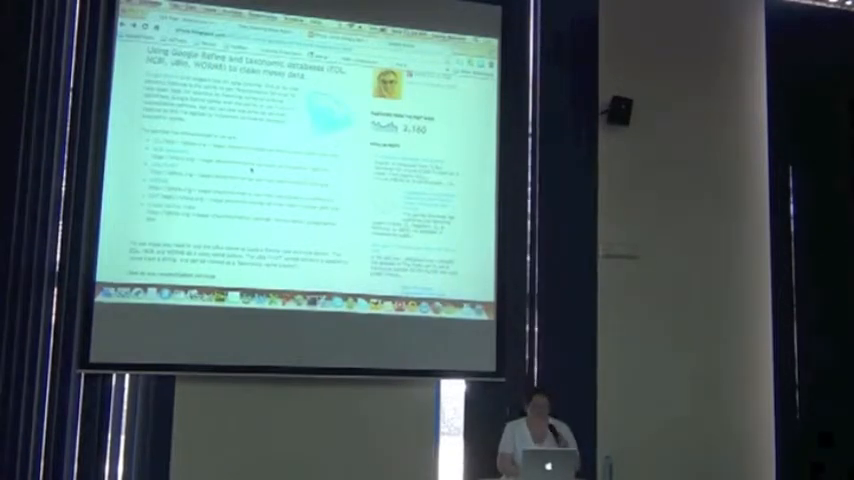
scroll(down, 3)
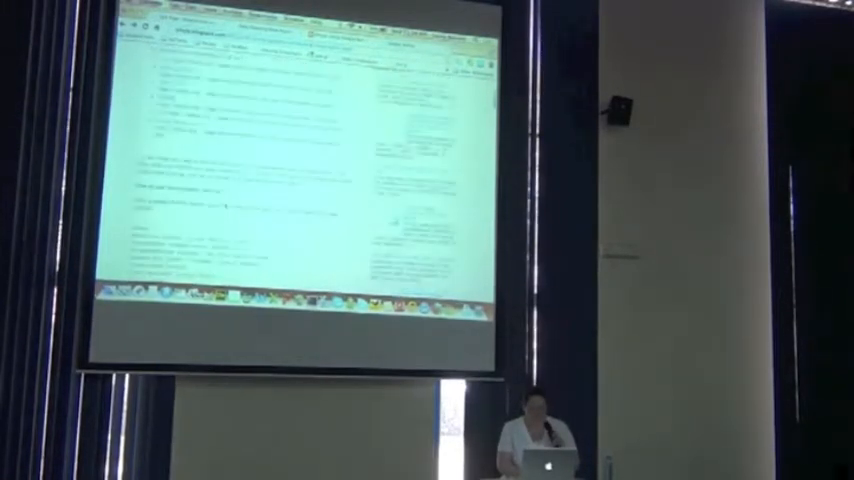